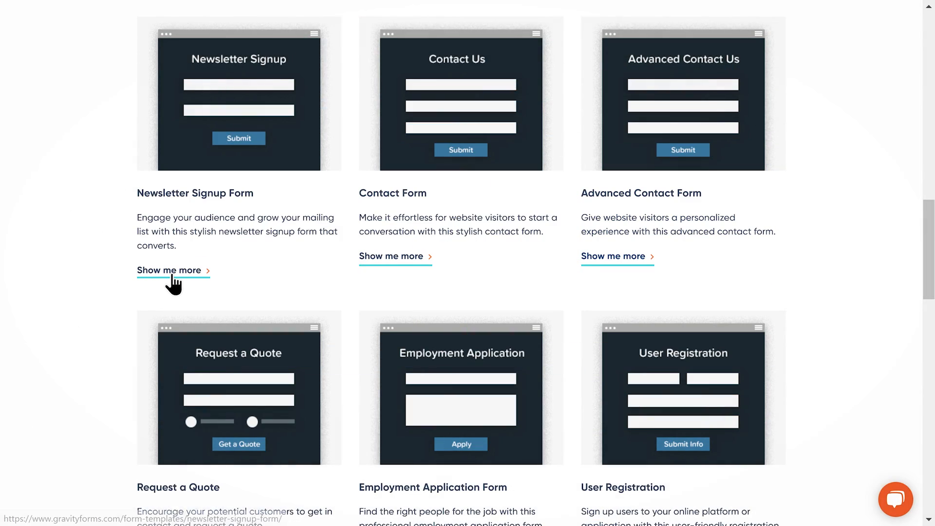
# View the Newsletter Signup Form template's details in the template gallery.
pyautogui.click(168, 270)
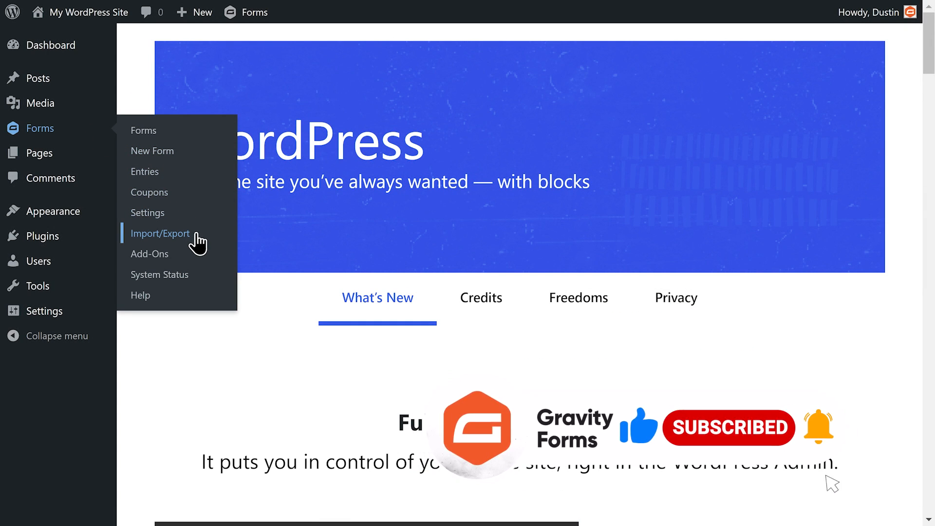
# Create a new form titled 'Newsletter Signup Form' with default Name and Email fields.
pyautogui.click(160, 232)
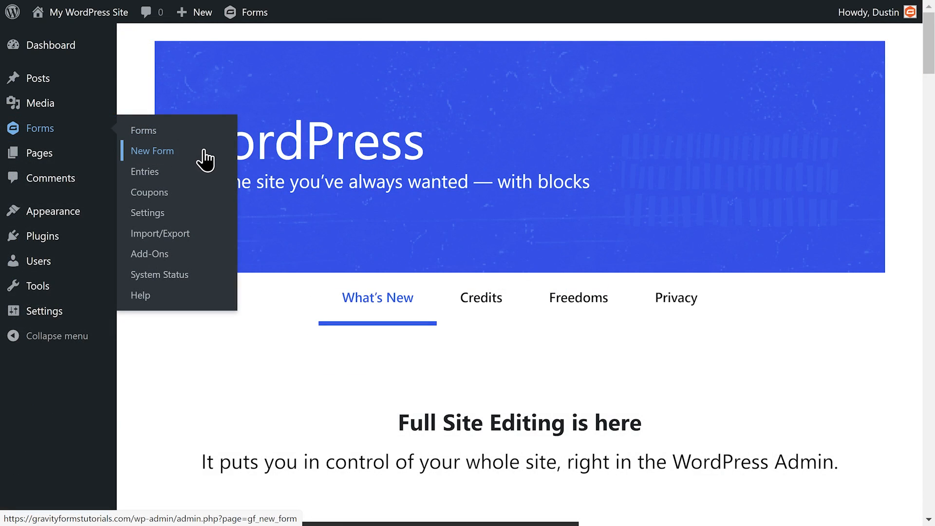
pyautogui.click(152, 150)
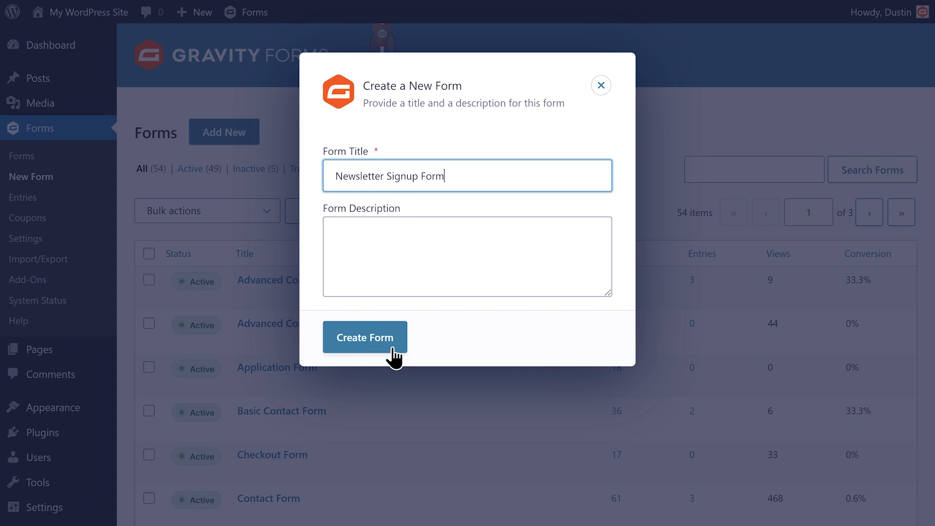
pyautogui.click(364, 337)
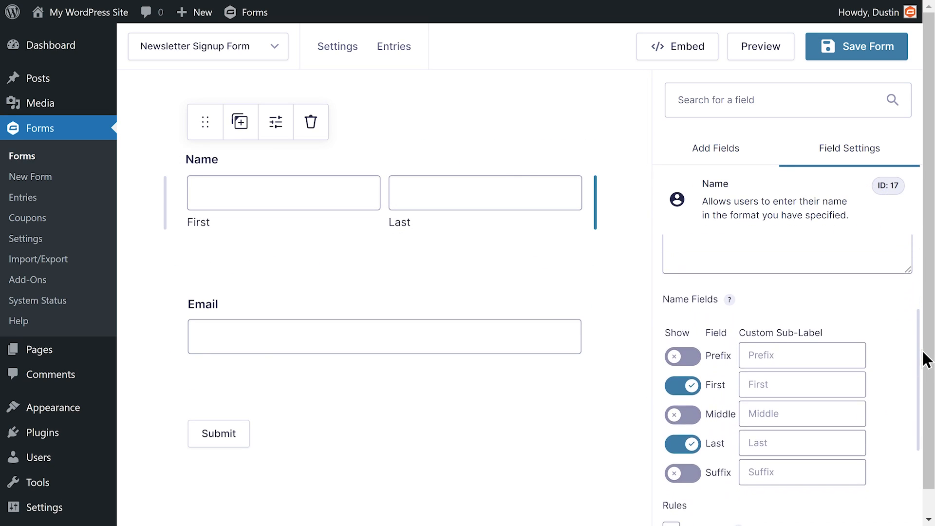
# Make Name and Email required and enable email confirmation on the Email field.
pyautogui.click(683, 424)
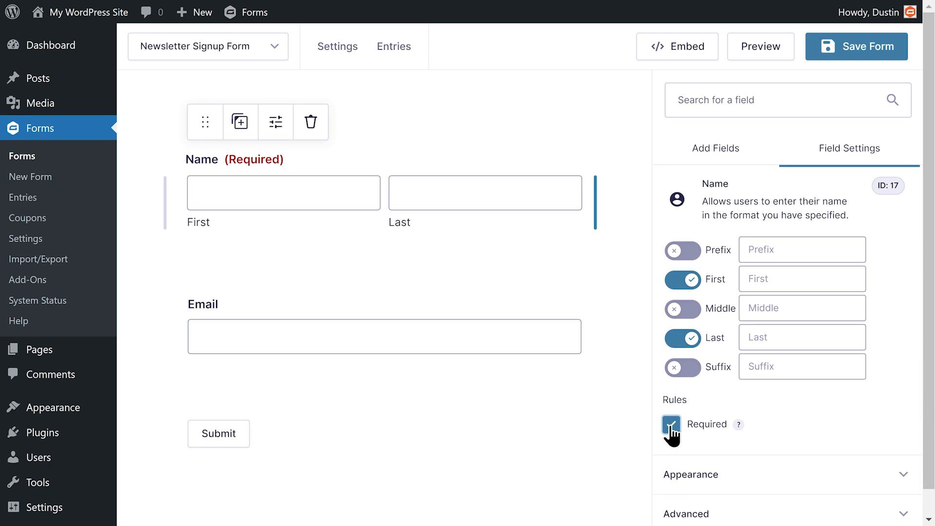
pyautogui.click(384, 336)
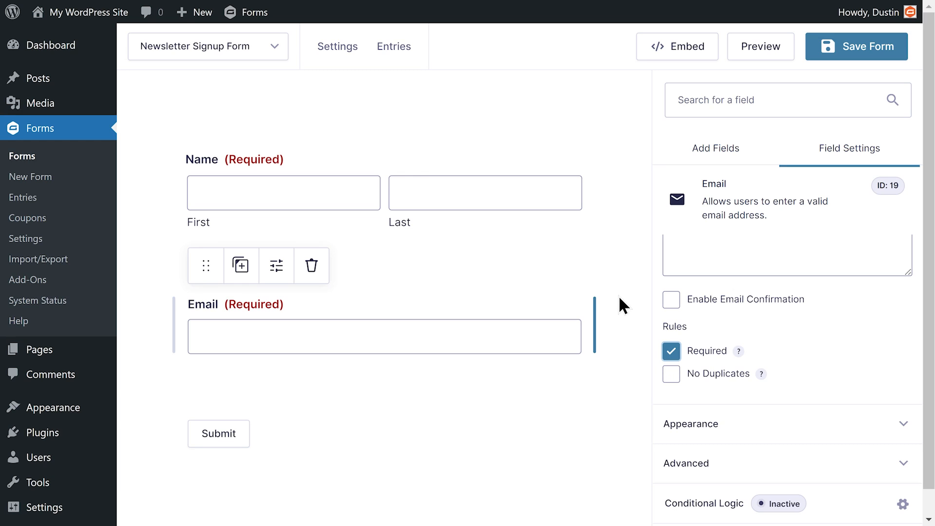
pyautogui.click(670, 300)
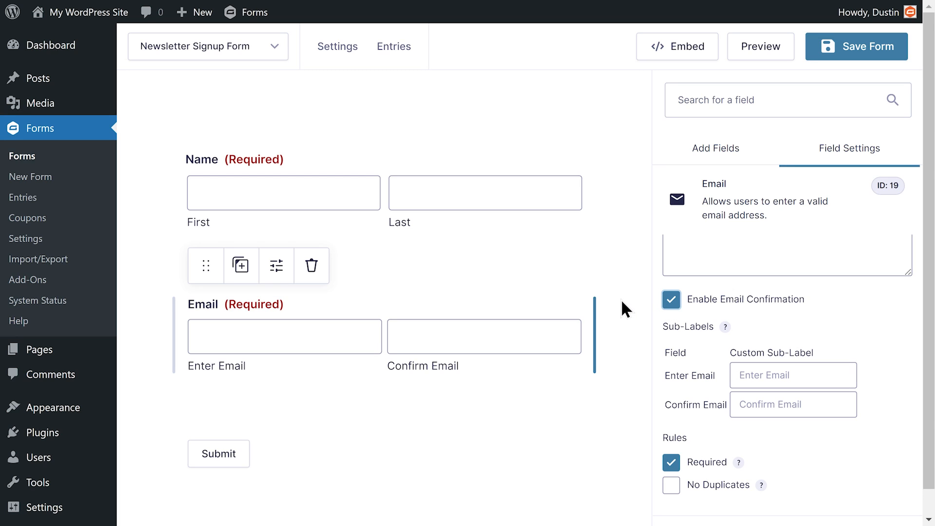
pyautogui.click(715, 148)
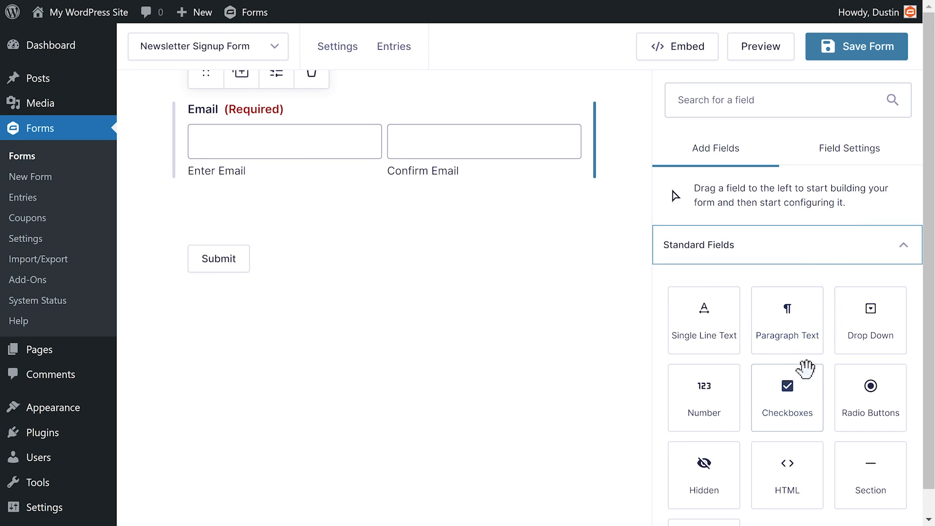
# Add a 'How did you hear about us?' checkbox field with Social Media, YouTube, Friend/Family, Blog Article, Other.
pyautogui.moveTo(788, 385); pyautogui.dragTo(403, 222)
pyautogui.write('How')
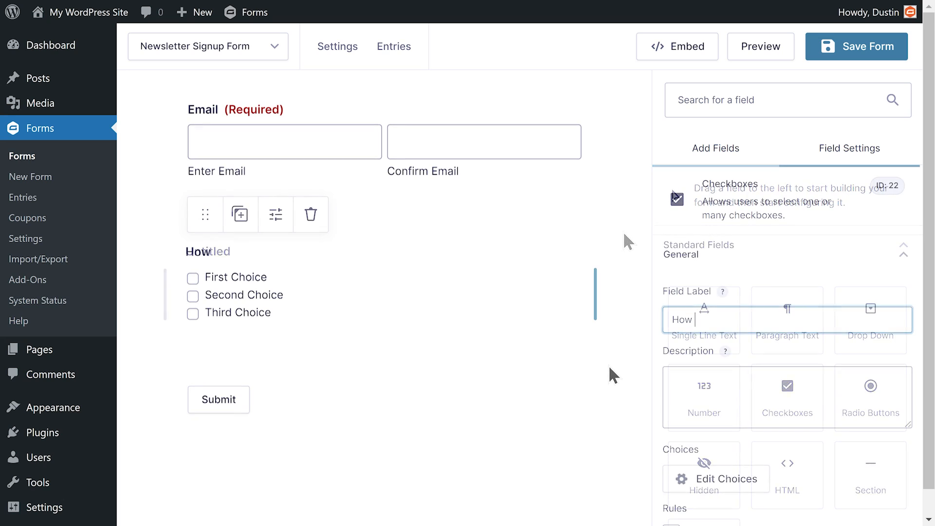
pyautogui.write('did you hear abo')
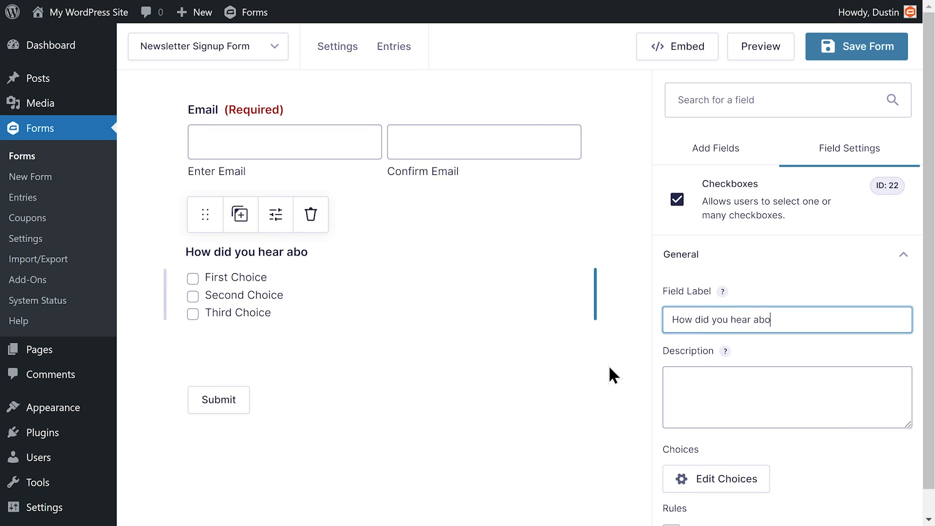
pyautogui.click(716, 478)
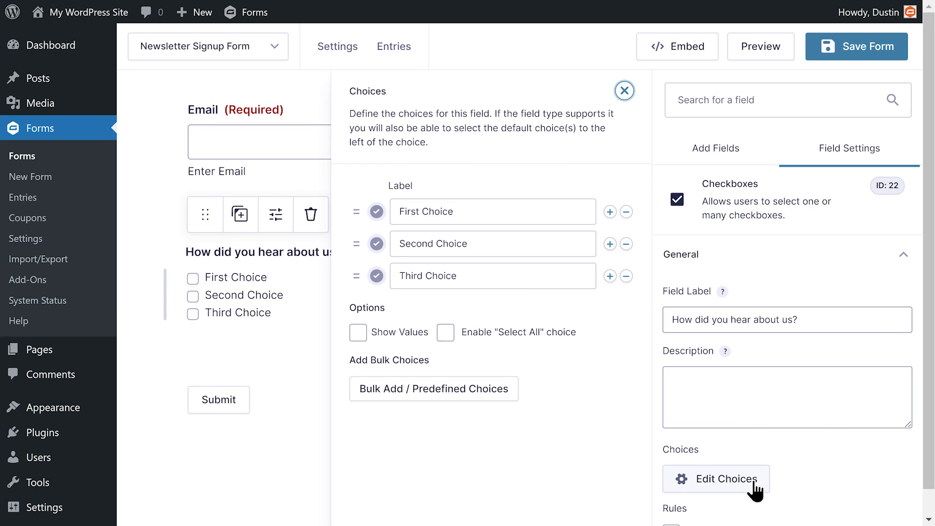
pyautogui.write('Friend/Family')
pyautogui.write('Blog Article')
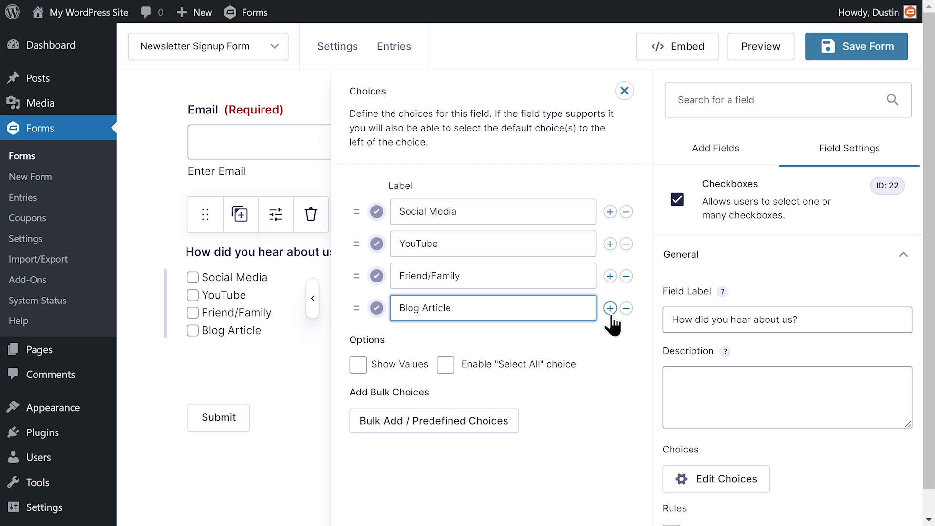
pyautogui.click(610, 308)
pyautogui.write('Other')
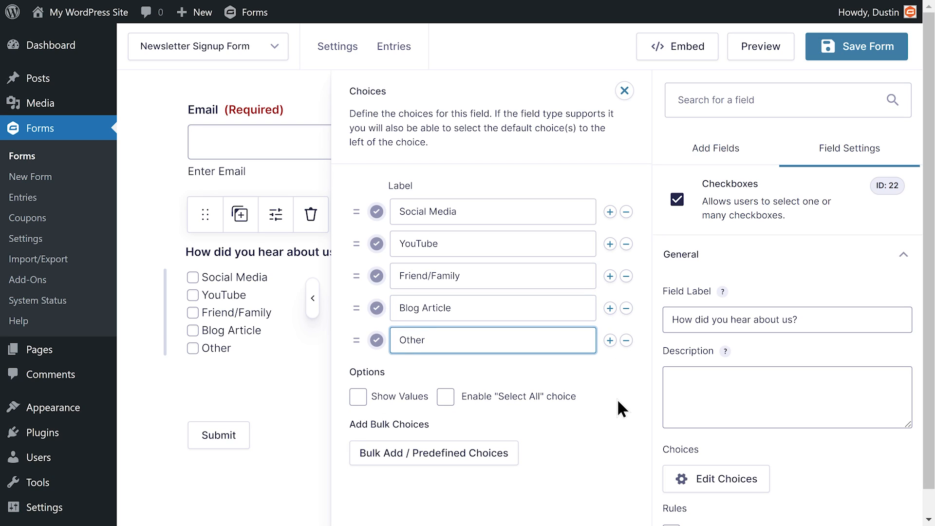
pyautogui.click(623, 90)
pyautogui.write('Please speci')
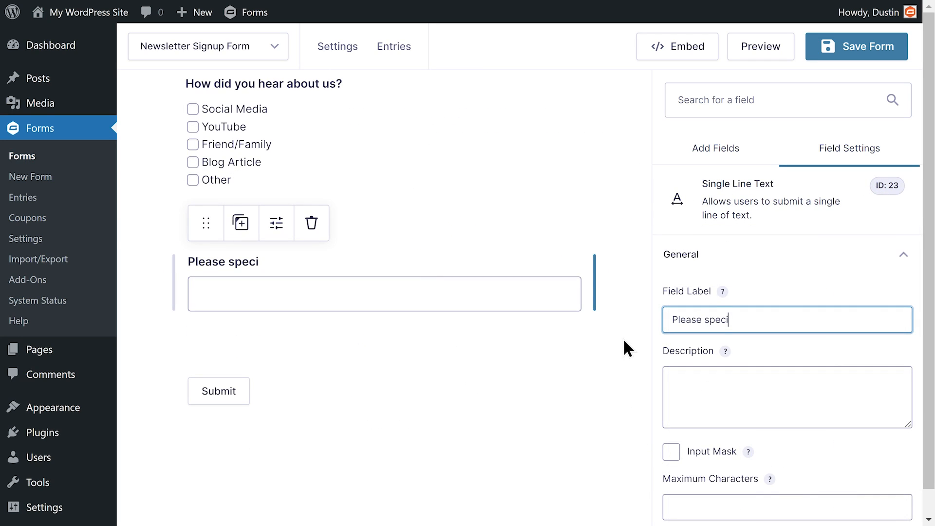
# Label the new single-line text field 'Please specify:' and make it required.
pyautogui.write('fy:')
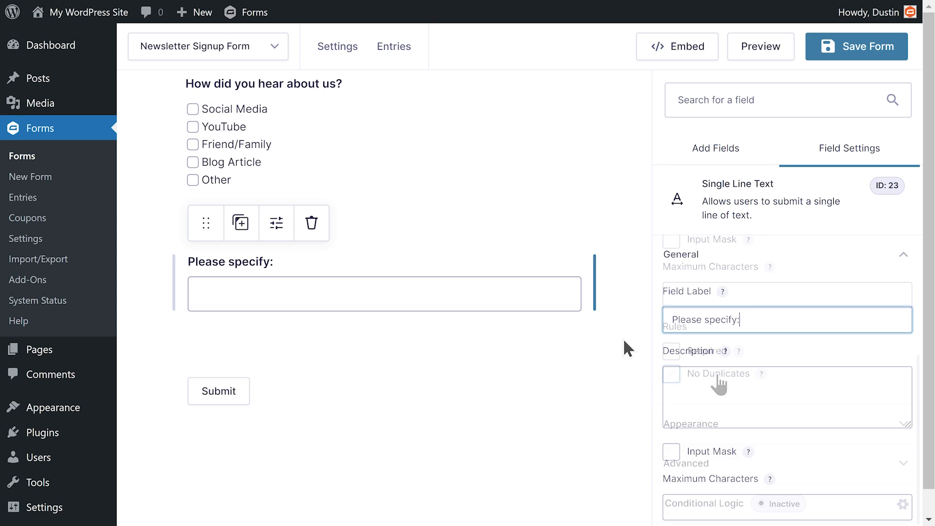
pyautogui.click(671, 351)
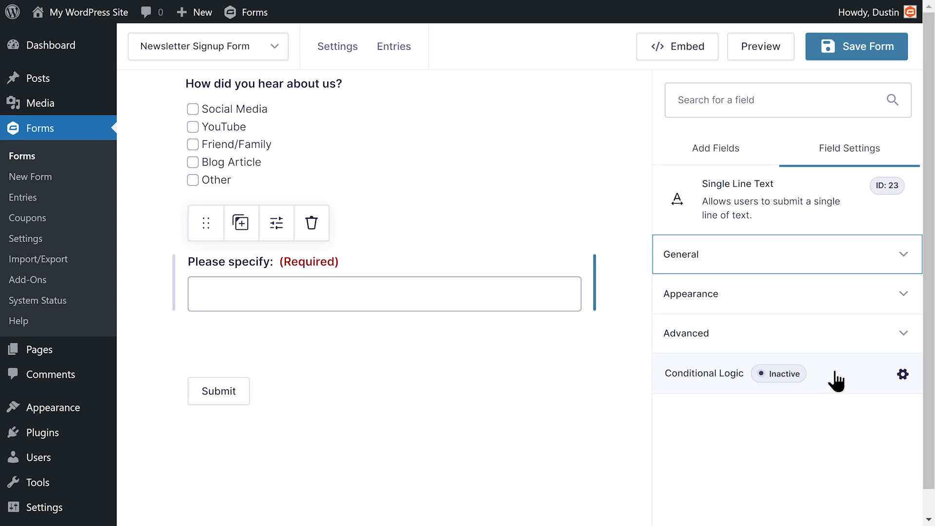
pyautogui.click(902, 374)
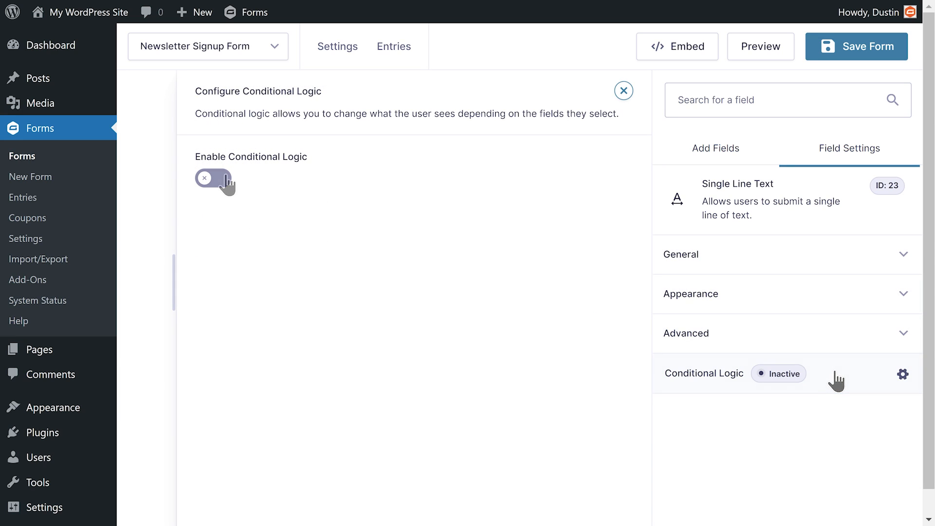
# Show 'Please specify:' only if any condition matches: How did you hear about us? is Other.
pyautogui.click(213, 178)
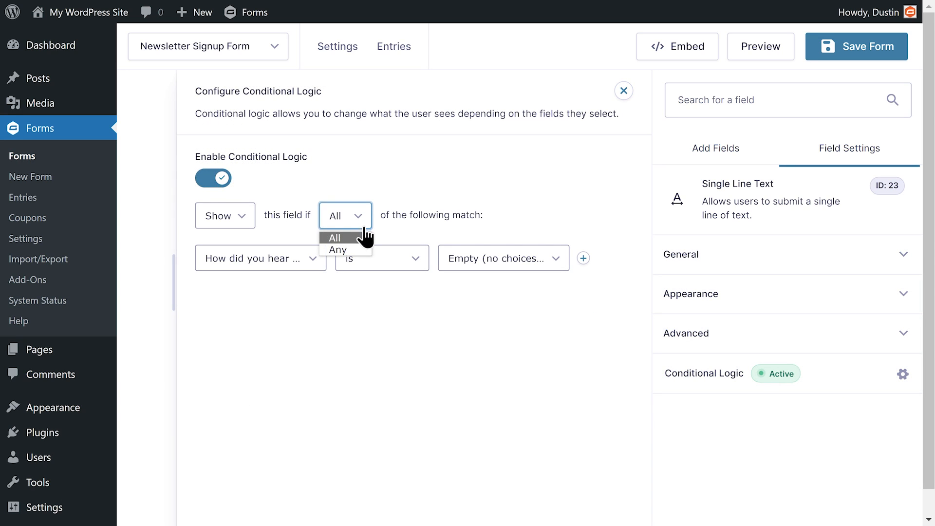
pyautogui.click(338, 250)
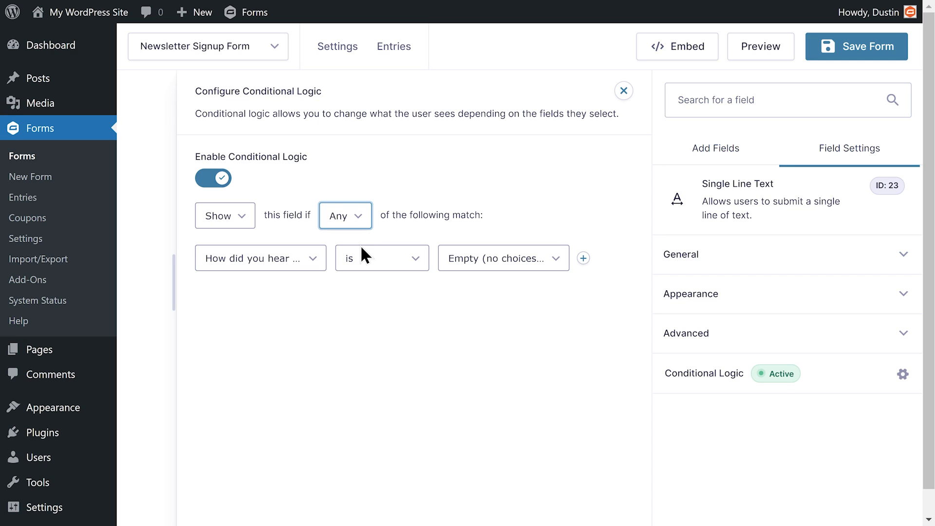
pyautogui.click(260, 257)
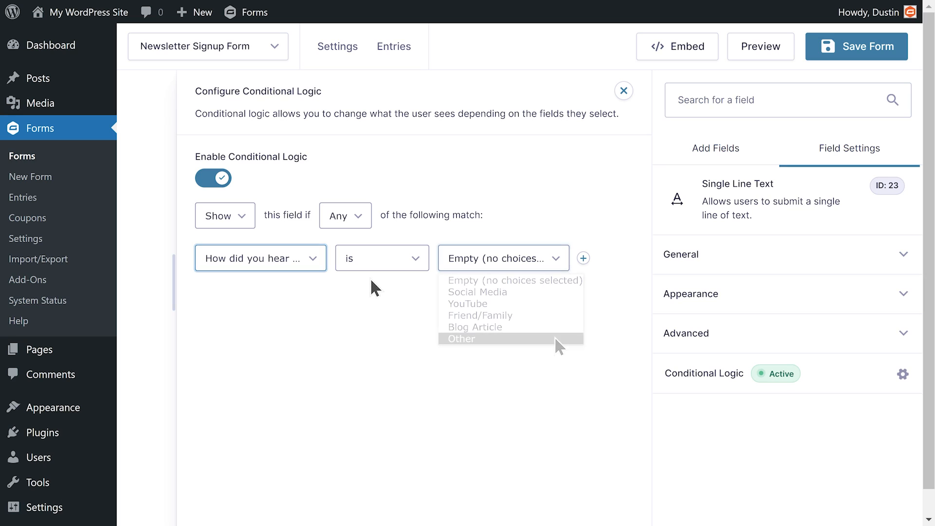
pyautogui.click(460, 338)
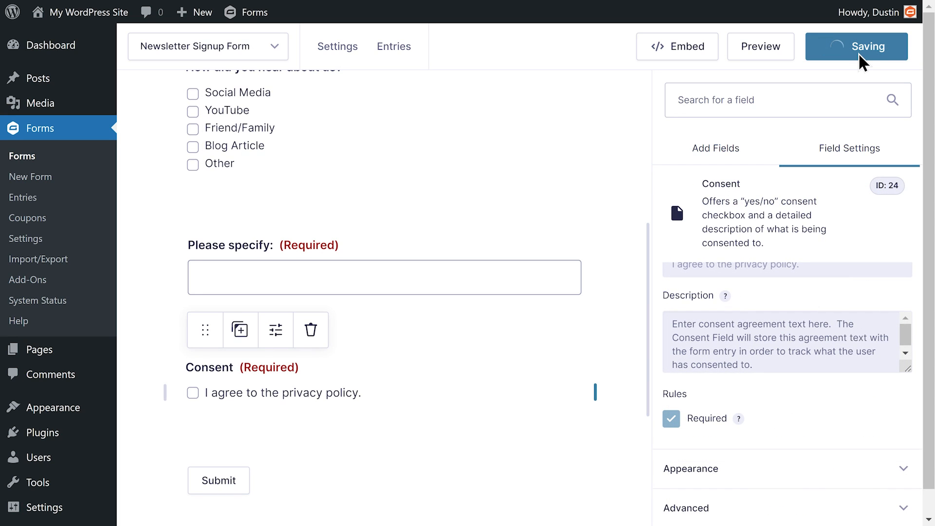
# Save the form with the required 'I agree to the privacy policy.' consent checkbox.
pyautogui.click(856, 47)
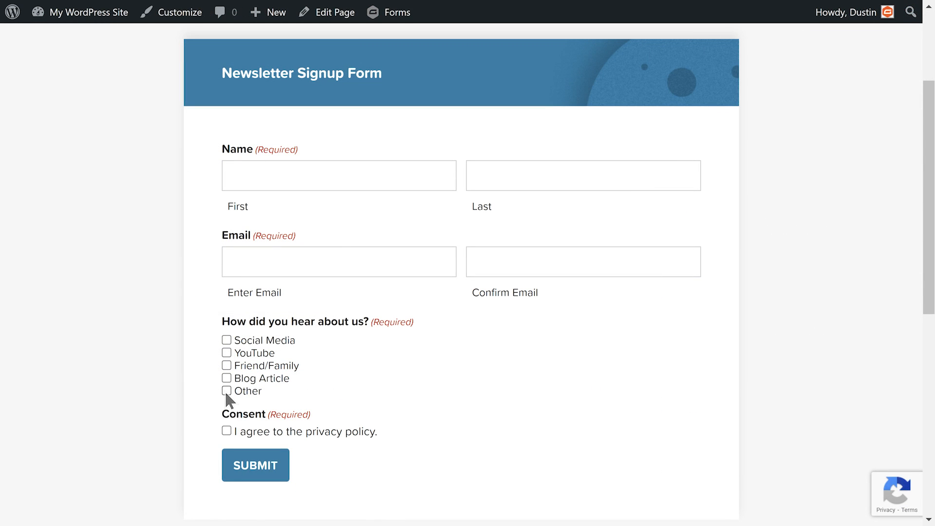
# Submit the live form with Other ticked and 'Please specify:' empty, triggering the required-field error.
pyautogui.click(226, 391)
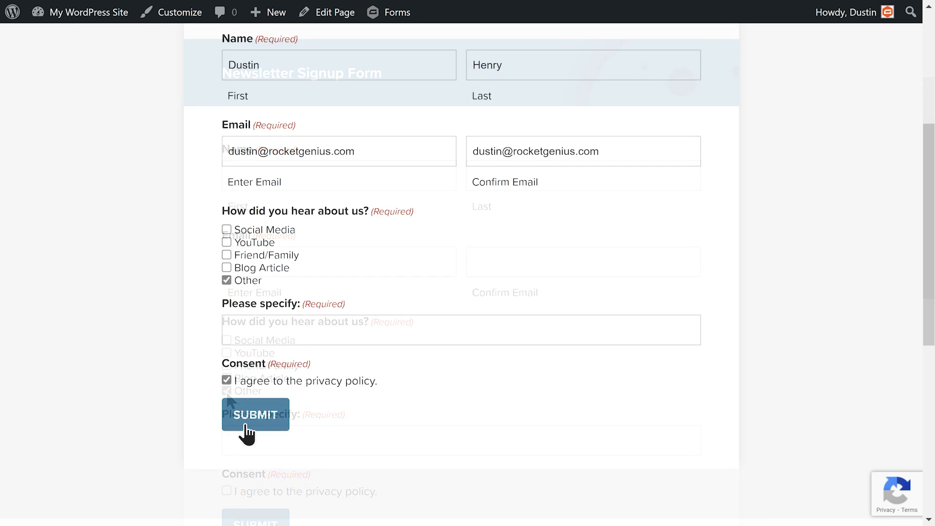
pyautogui.click(255, 414)
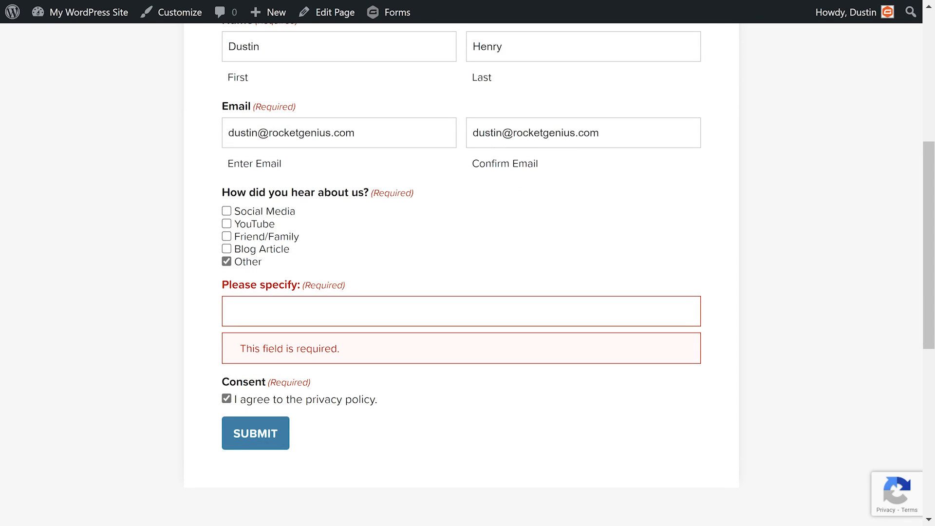